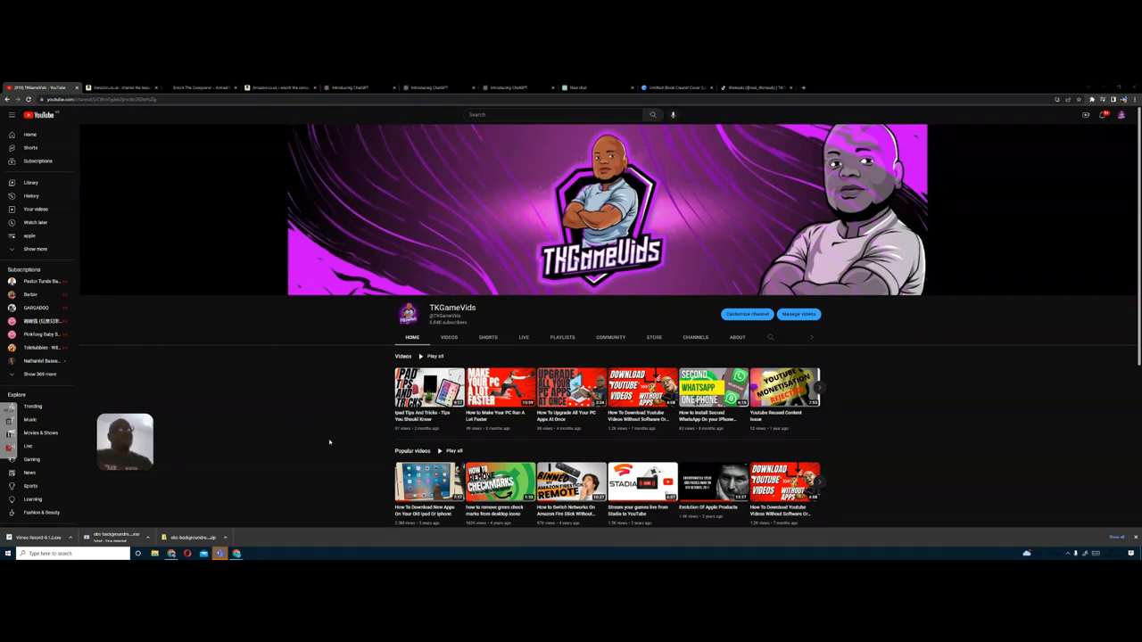
pyautogui.moveTo(289, 478)
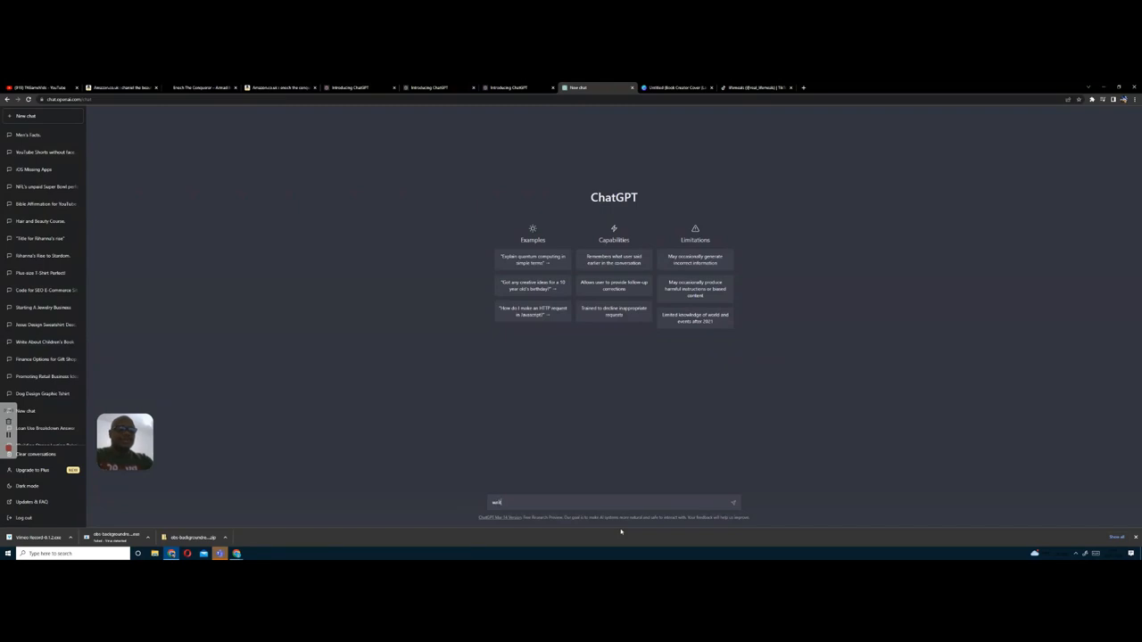
# - Ask ChatGPT to "write me a childrens book about animals" and get a forest-animal story
pyautogui.write('write me a')
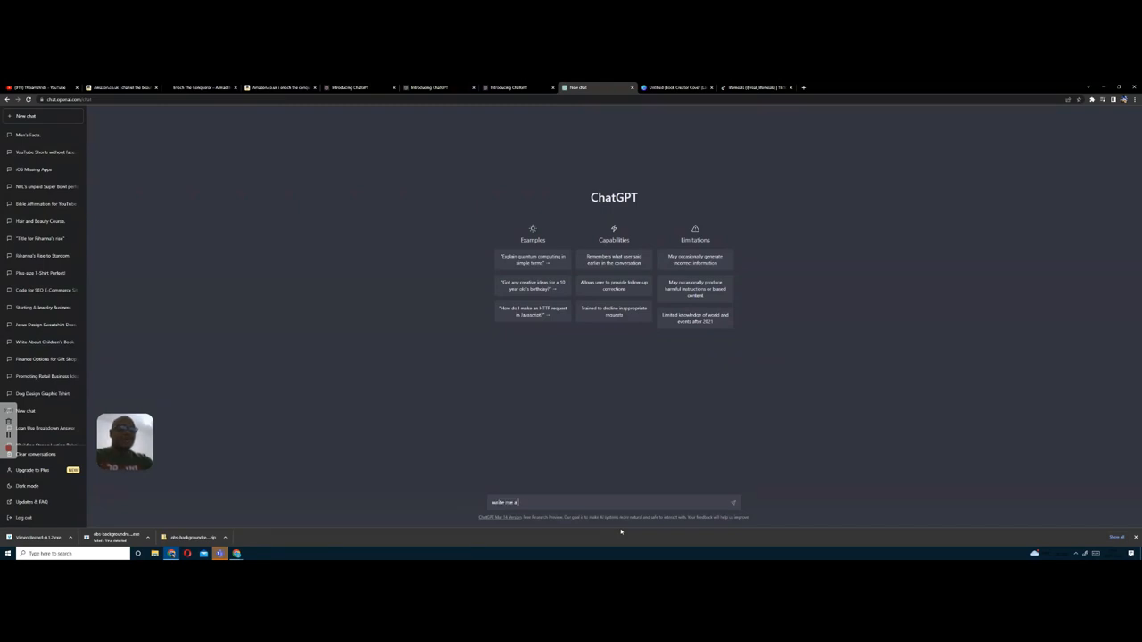
pyautogui.write('book')
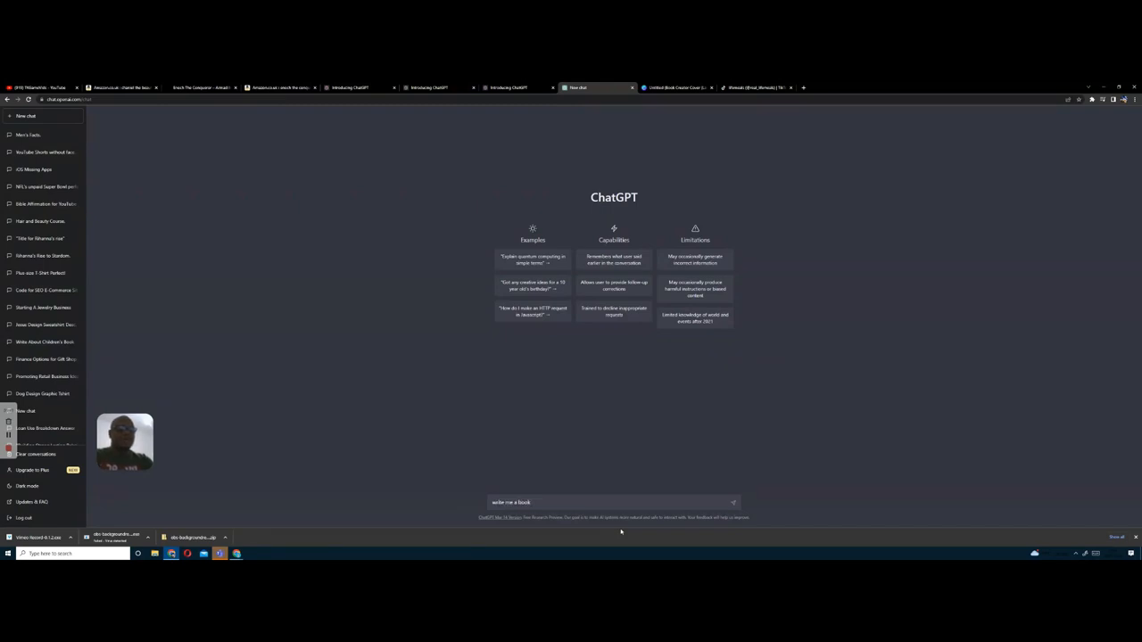
pyautogui.write('about a')
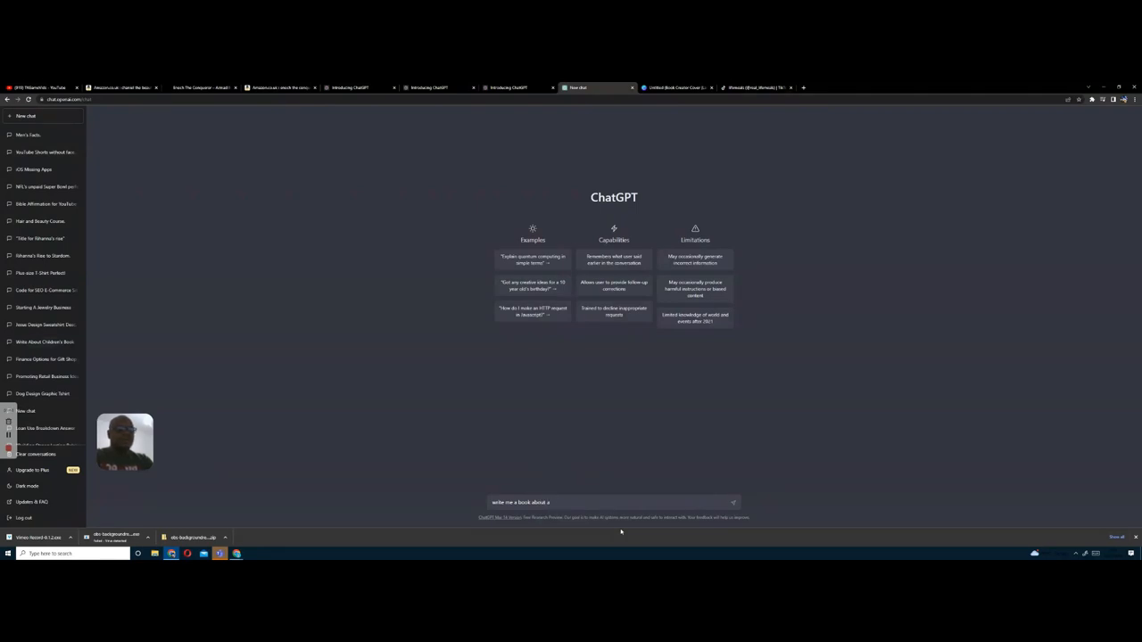
pyautogui.write('nimals')
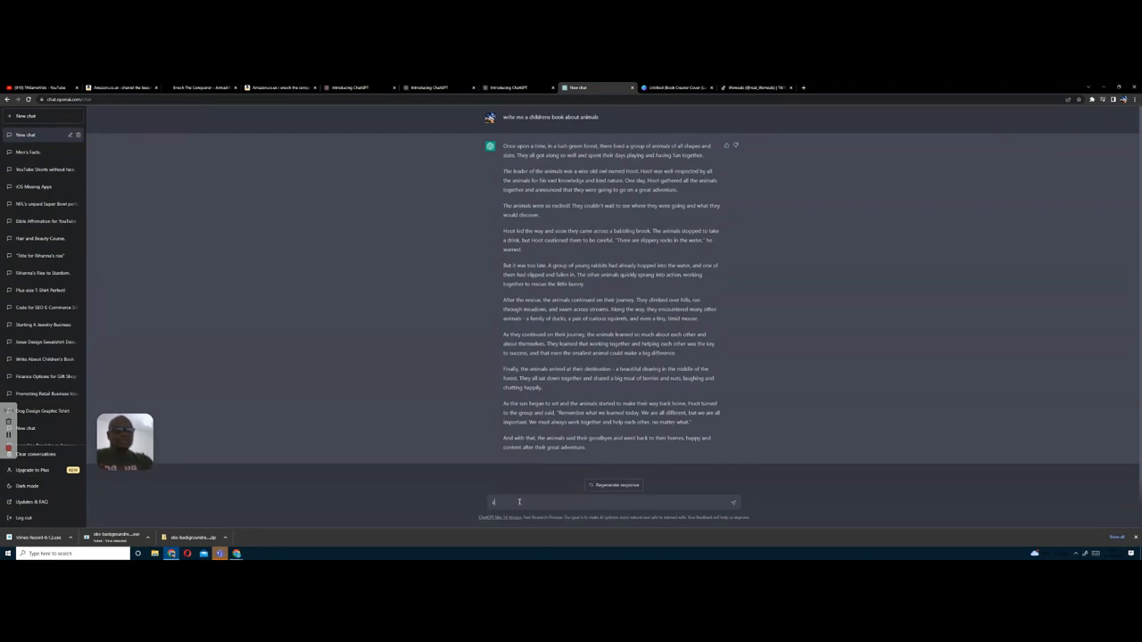
# - Send "continue" so ChatGPT writes a second part of the animal story
pyautogui.write('conti')
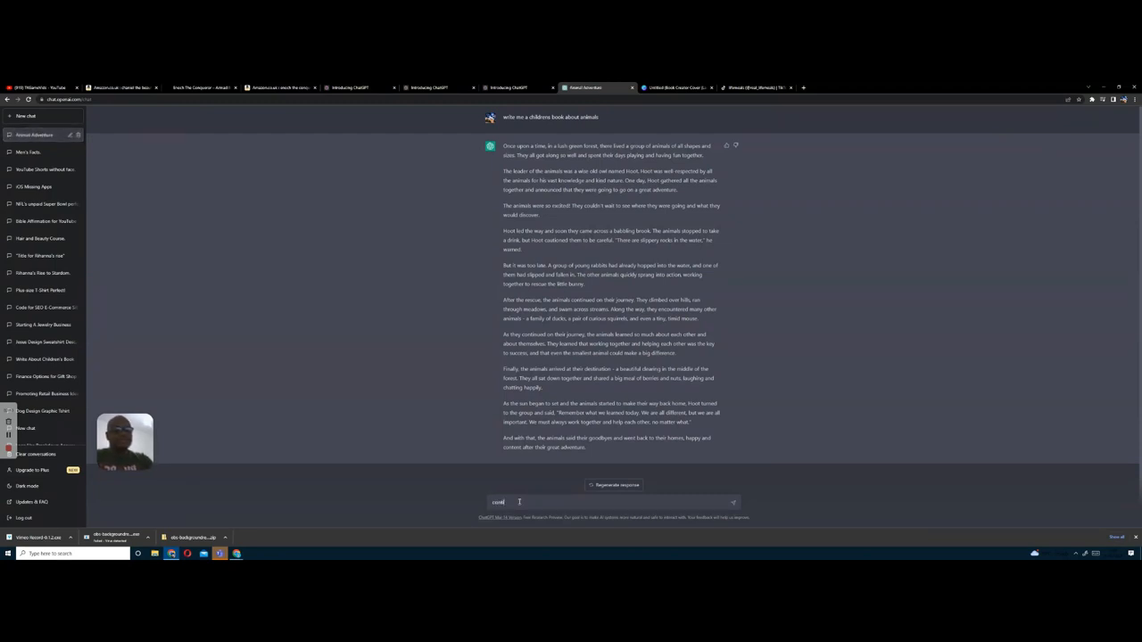
pyautogui.press('Return')
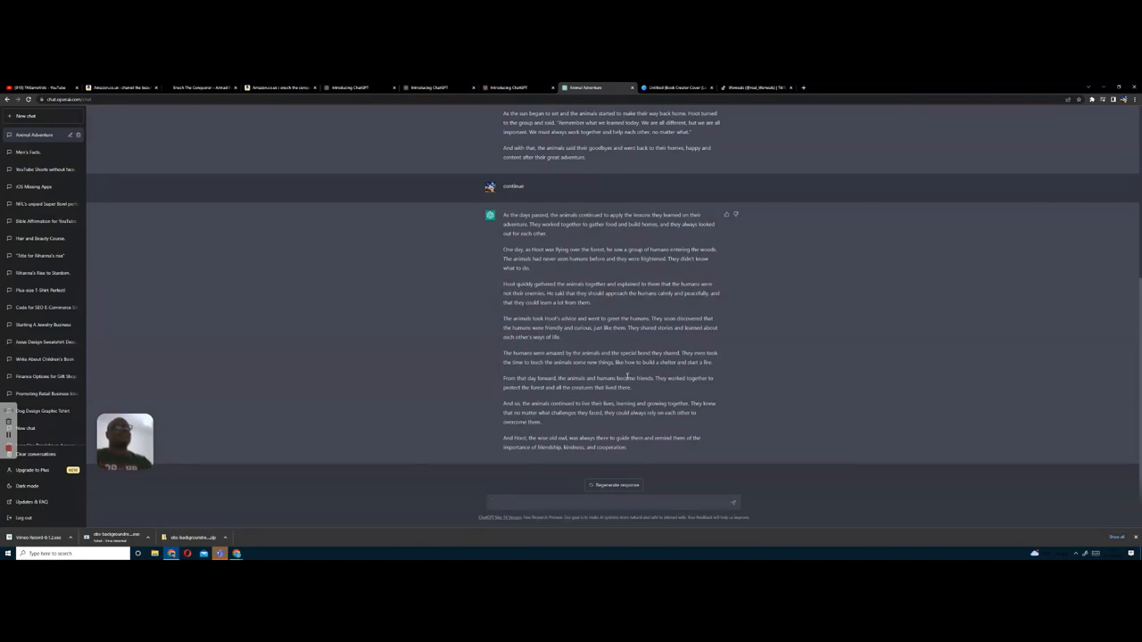
pyautogui.scroll(3)
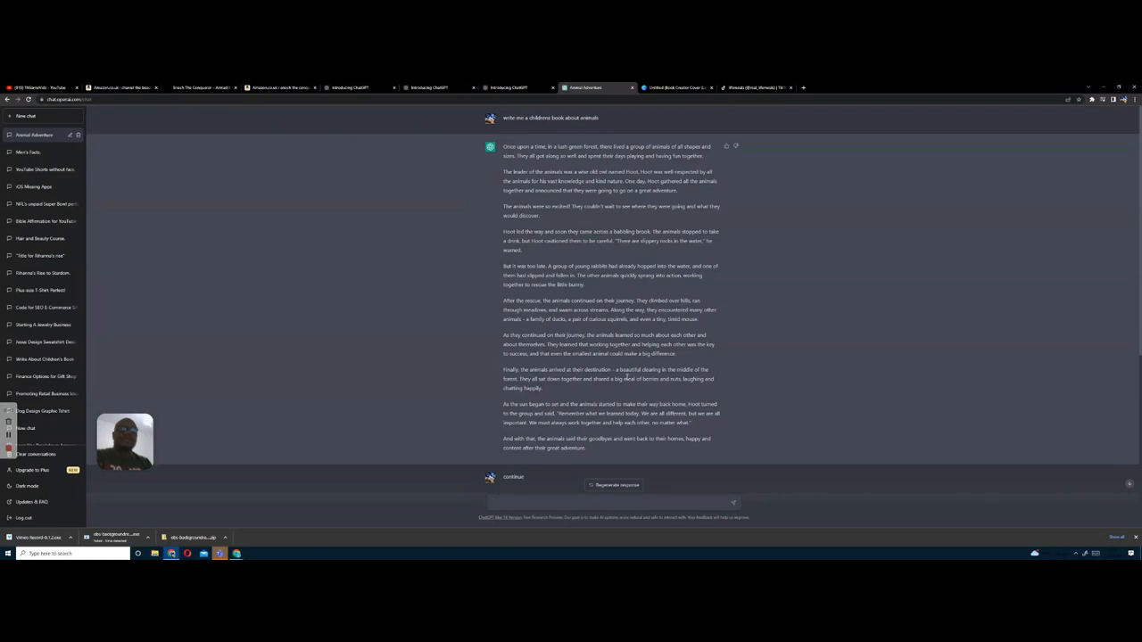
pyautogui.moveTo(765, 242)
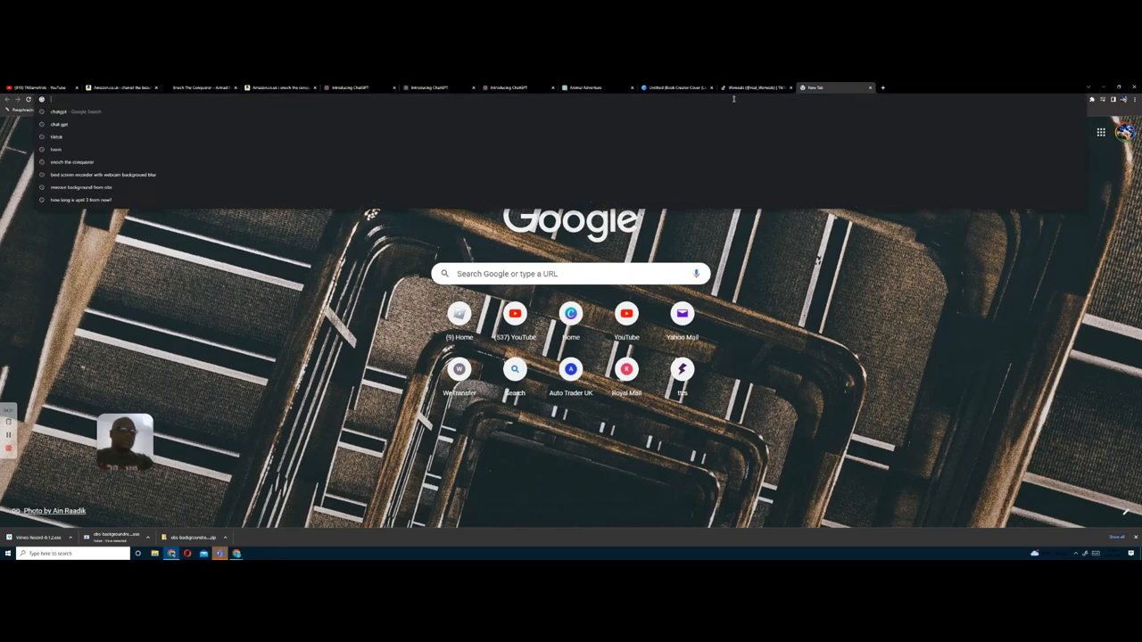
# - Search Google for "kindle books create" and choose the Getting Started with Kindle Create result
pyautogui.write('kindle books create')
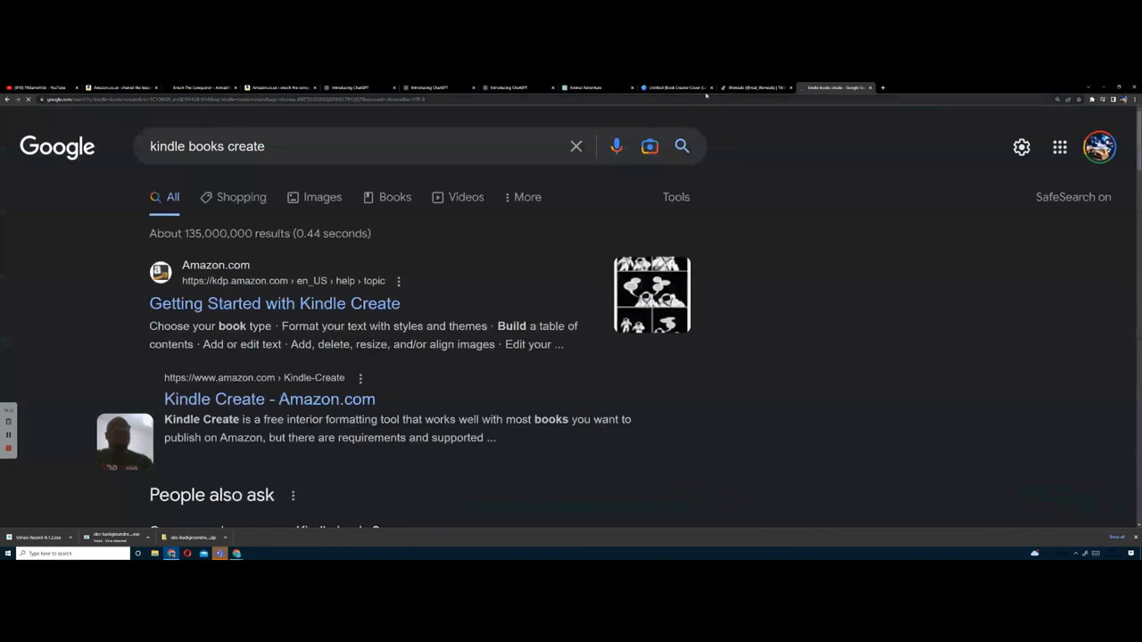
pyautogui.scroll(-3)
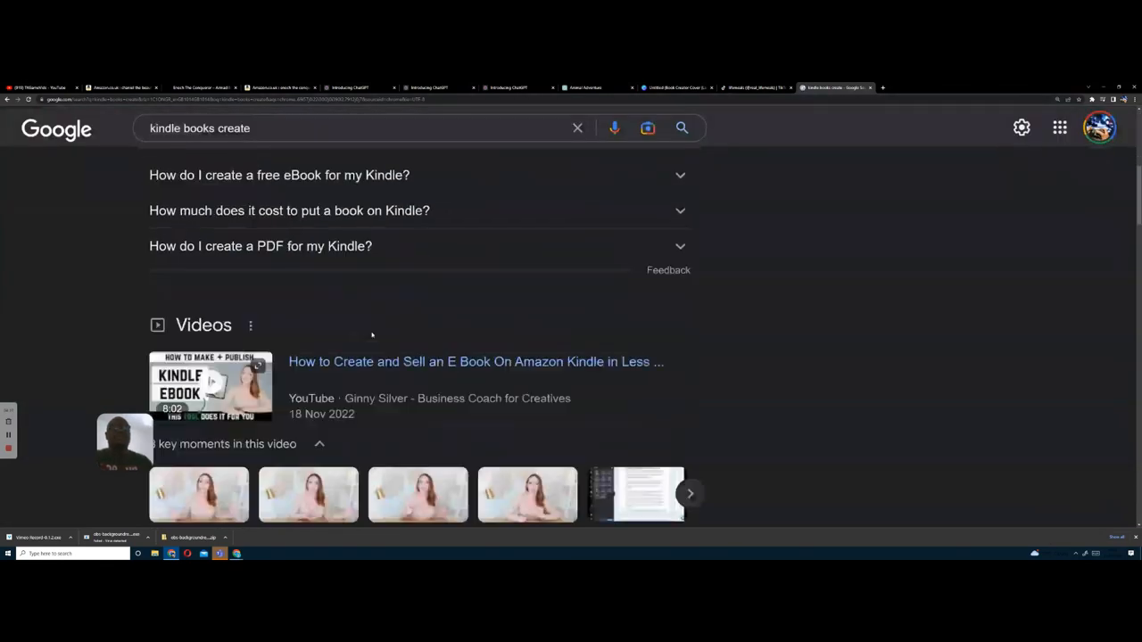
pyautogui.scroll(-3)
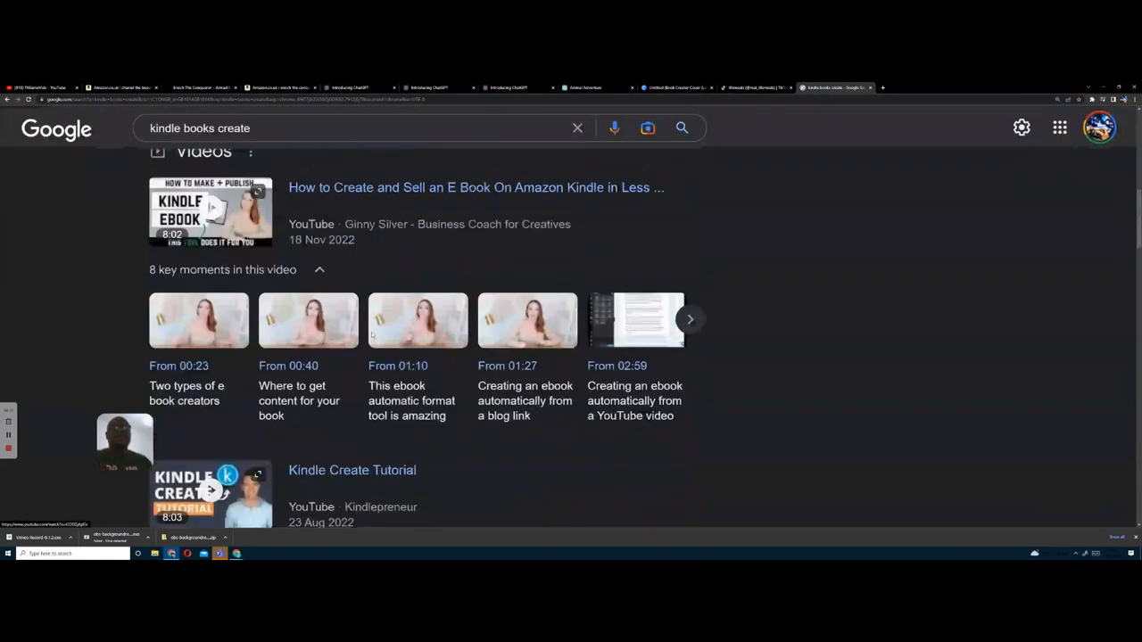
pyautogui.scroll(3)
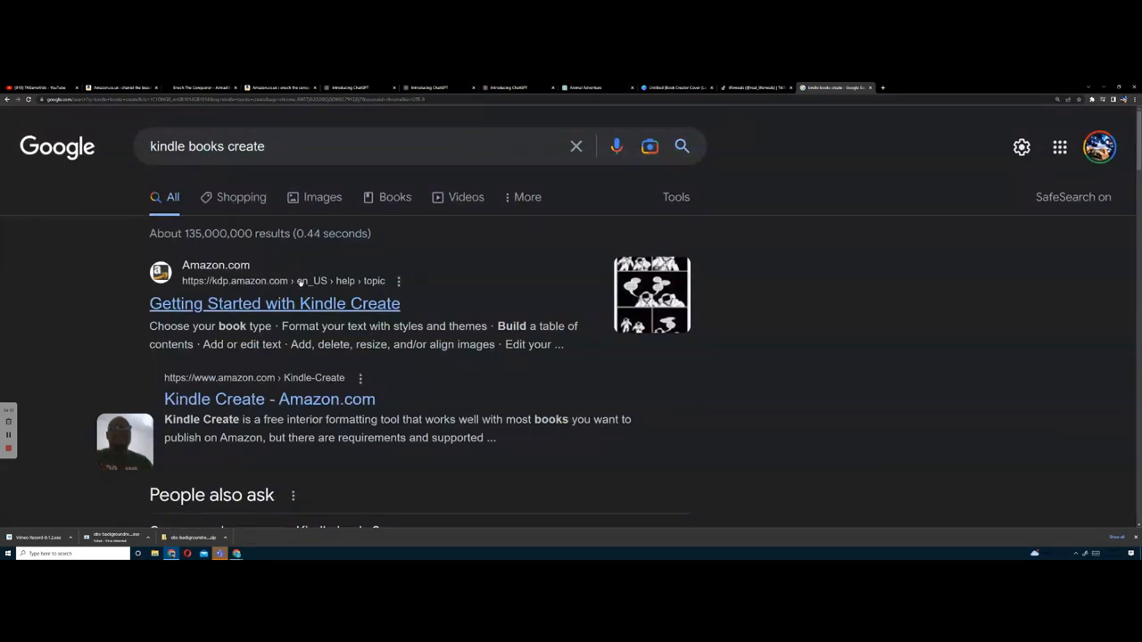
pyautogui.click(275, 303)
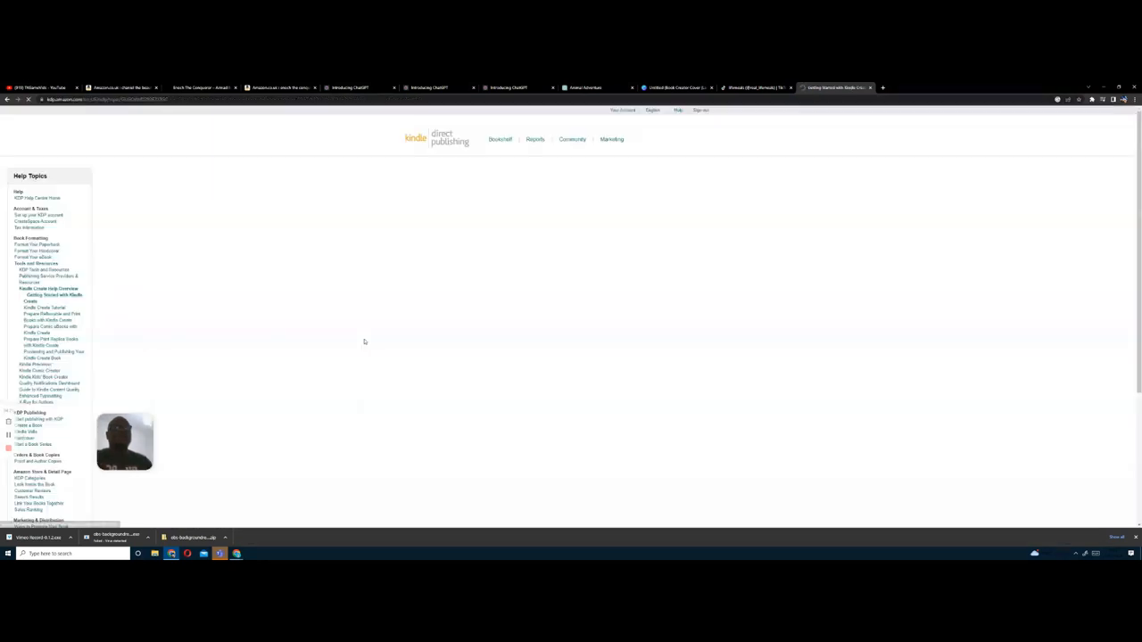
# - Read the Kindle Create help page, then return to the ChatGPT story conversation
pyautogui.click(53, 296)
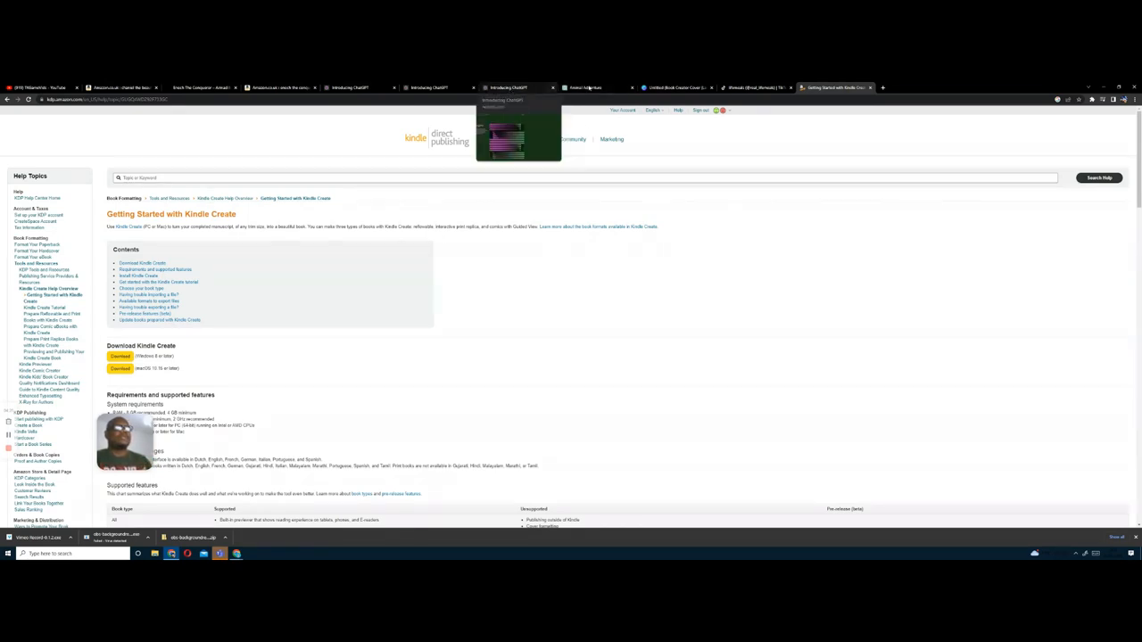
pyautogui.click(592, 88)
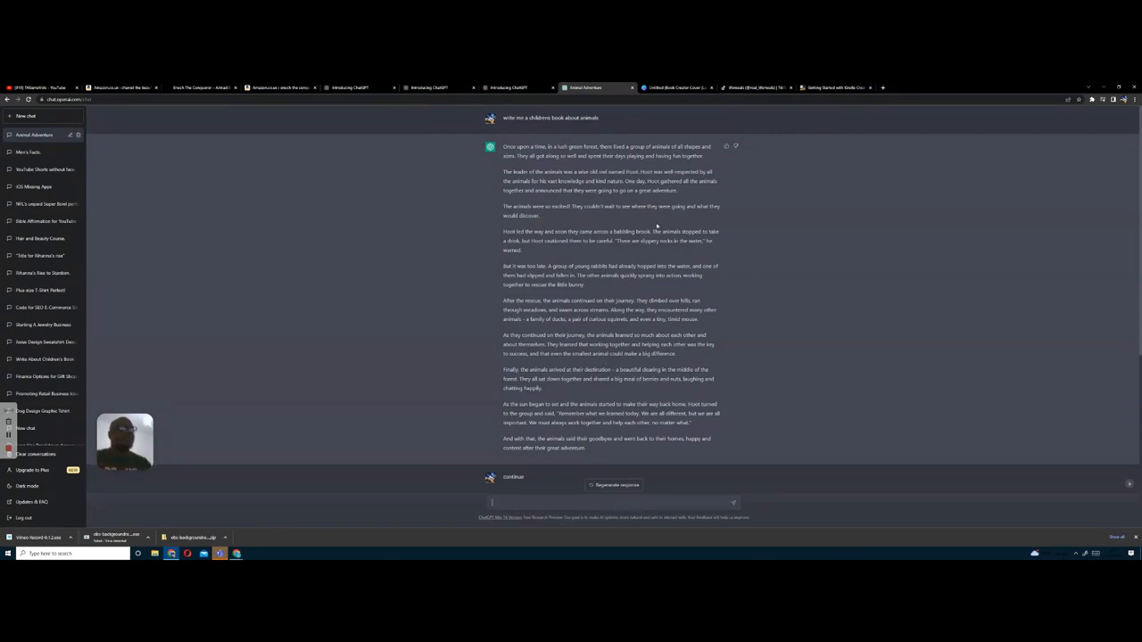
# - Show the ENOCH THE CONQUEROR cover design in Canva, then return to the Kindle Create help page
pyautogui.click(675, 87)
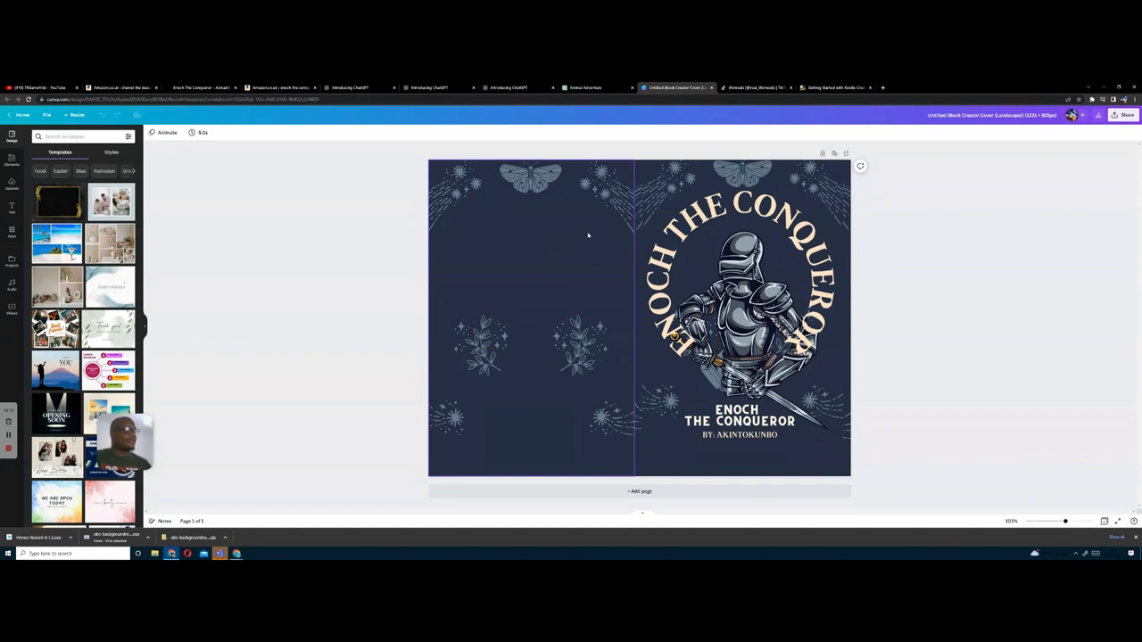
pyautogui.click(696, 268)
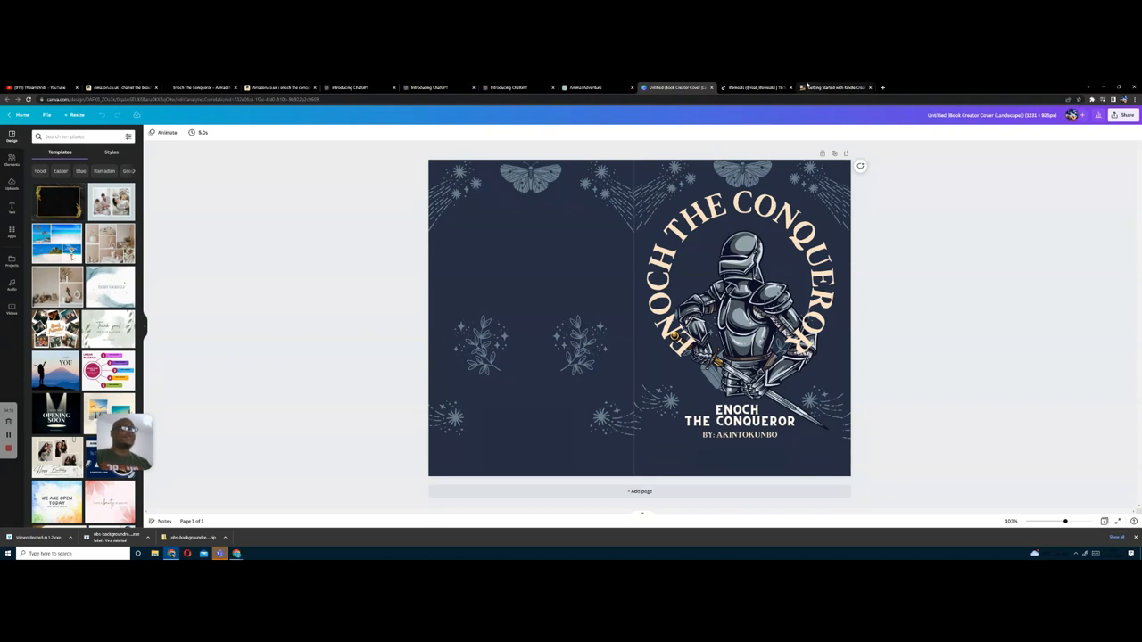
pyautogui.click(835, 86)
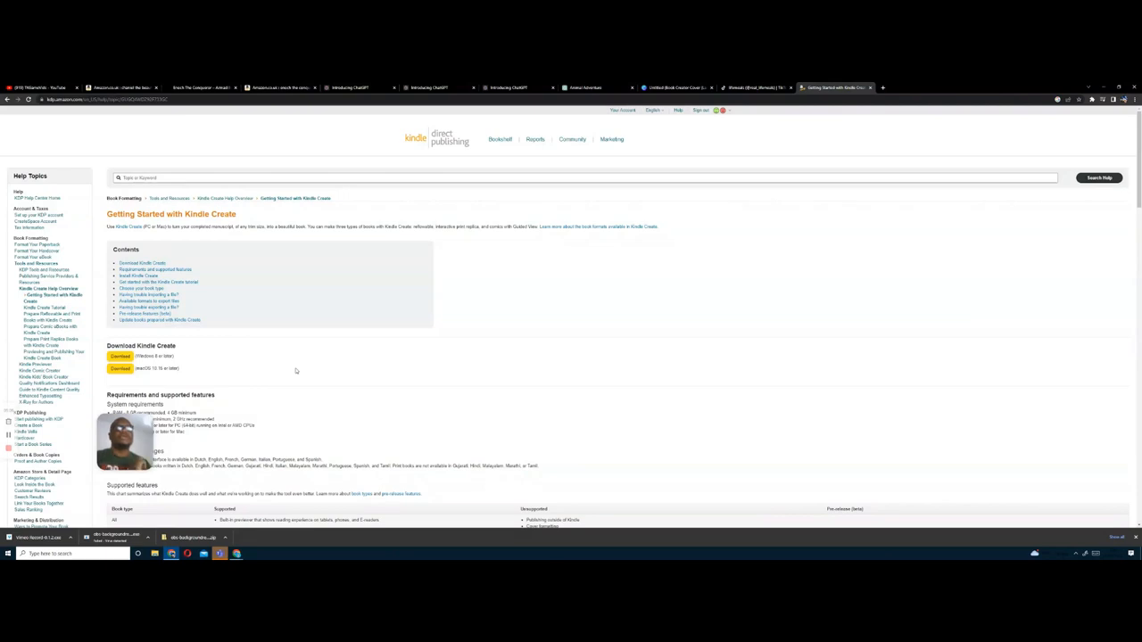
pyautogui.moveTo(649, 118)
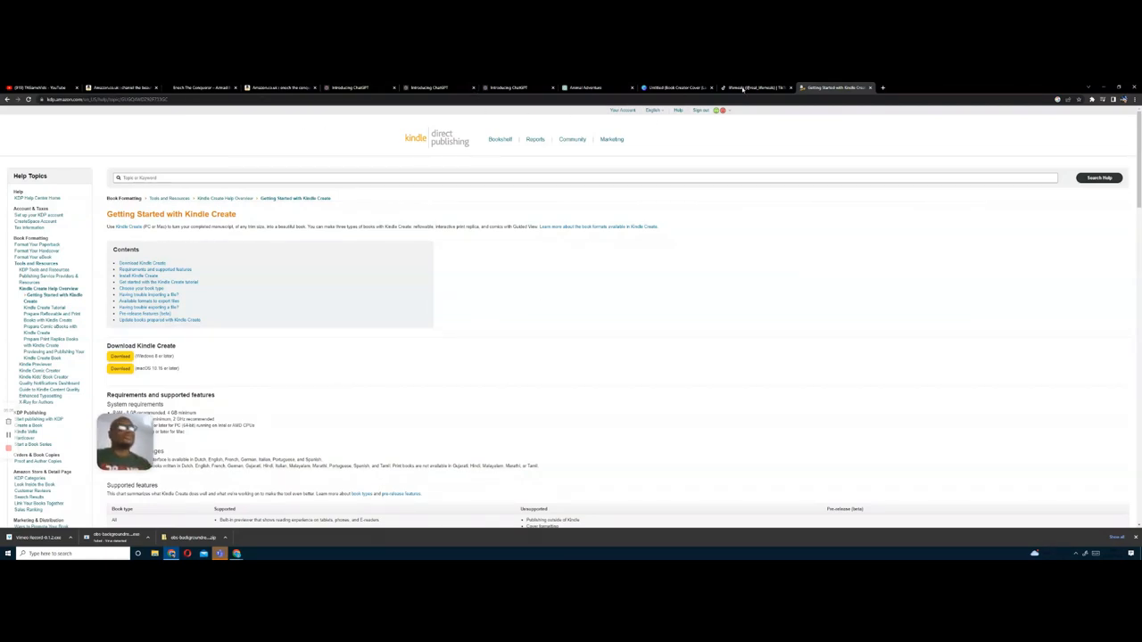
pyautogui.moveTo(831, 87)
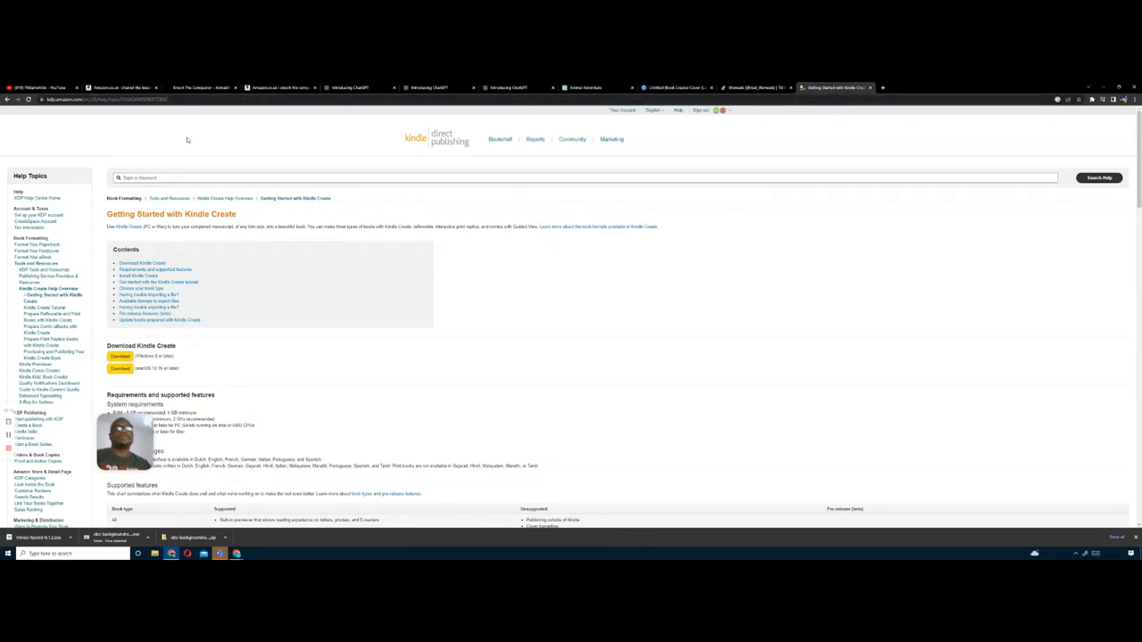
pyautogui.moveTo(210, 142)
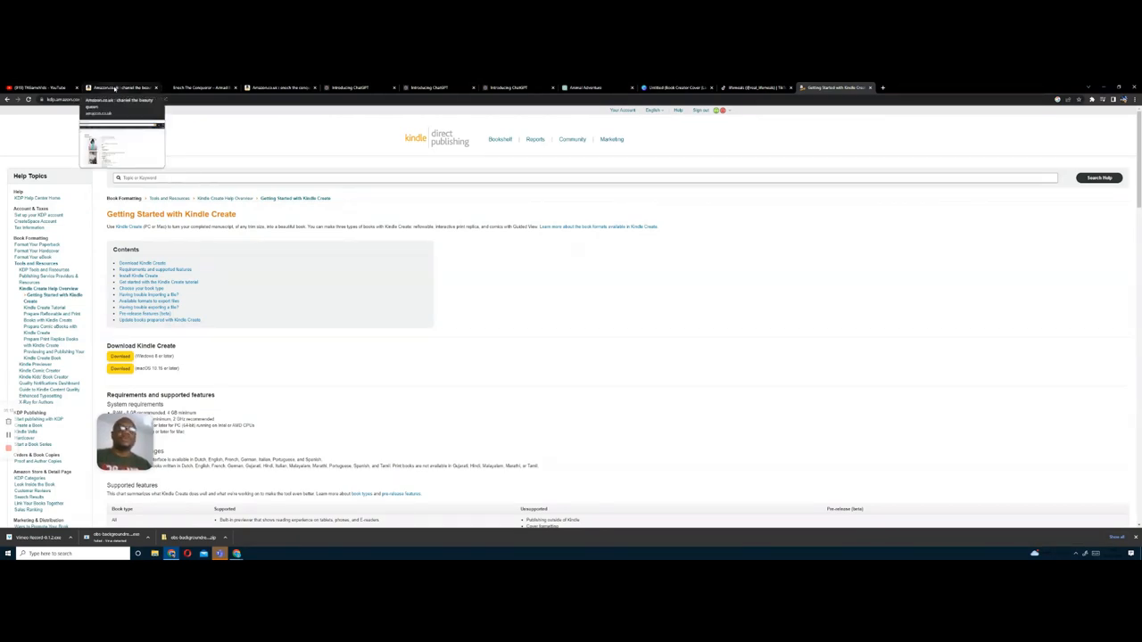
# - From the Amazon results, view the Chaniel The Beauty Queen paperback listing at £5.81
pyautogui.click(121, 88)
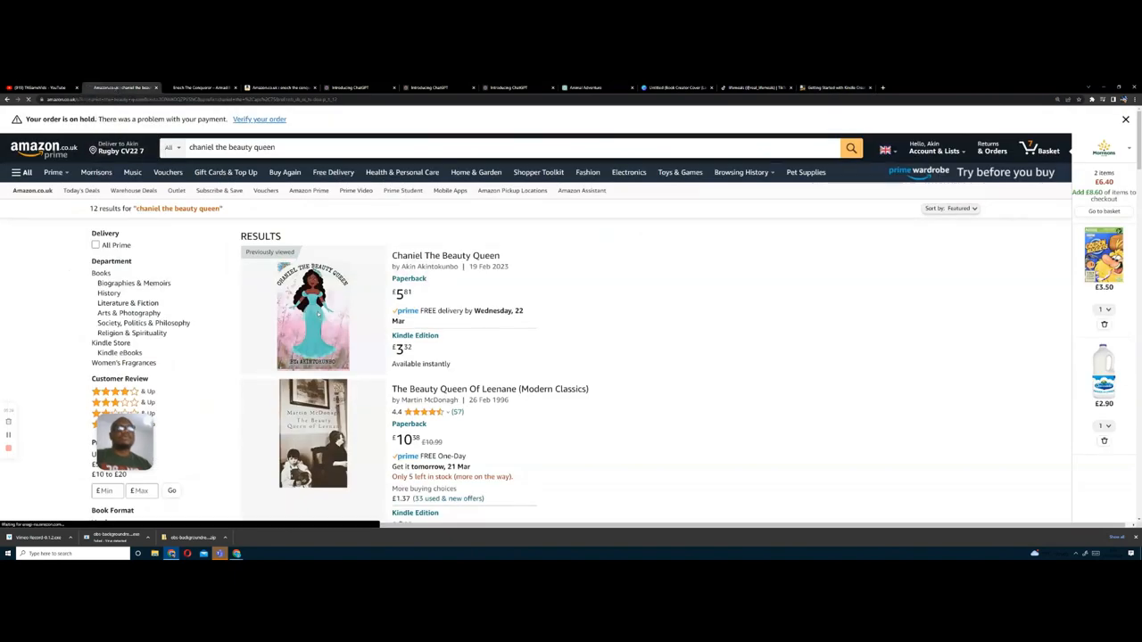
pyautogui.click(446, 255)
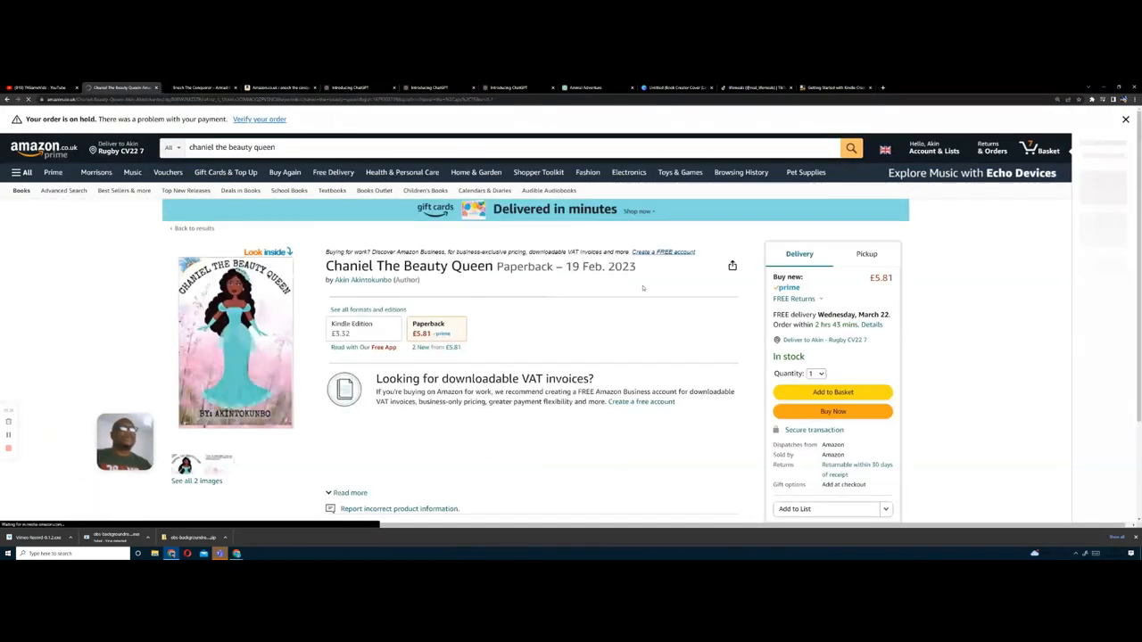
pyautogui.click(349, 492)
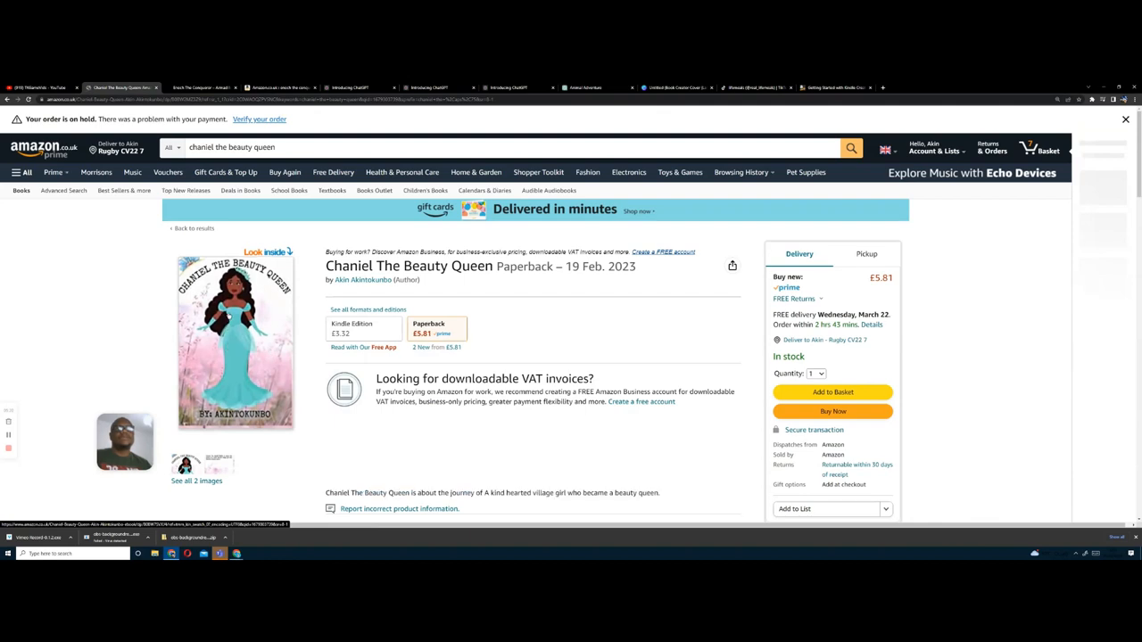
pyautogui.click(1038, 147)
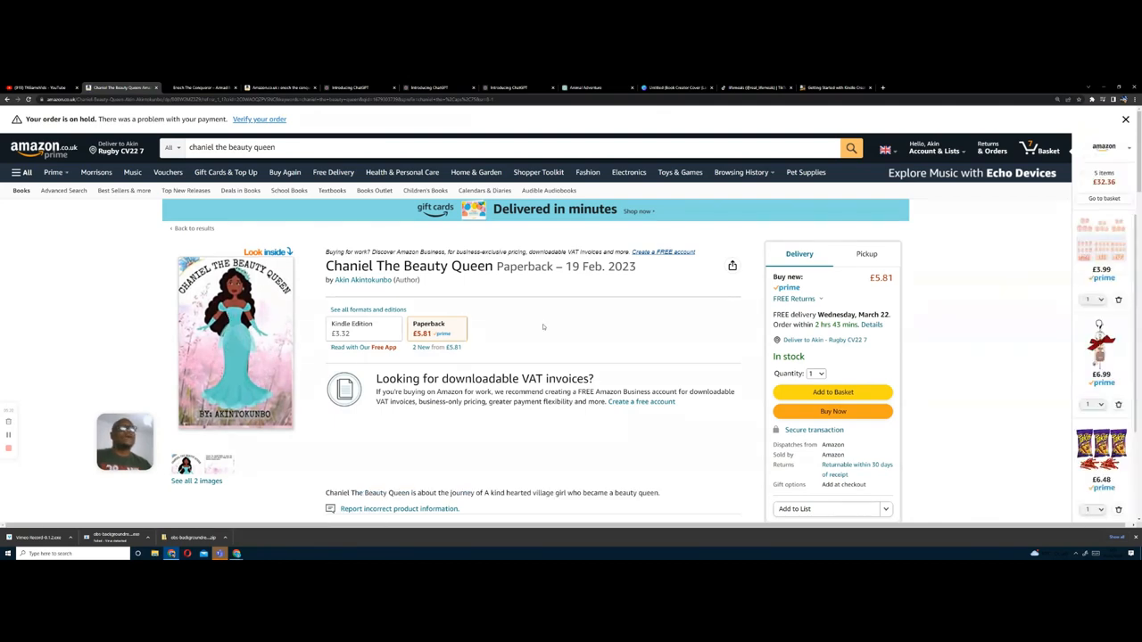
# - View the Enoch The Conqueror paperback listing at £7.99
pyautogui.click(200, 85)
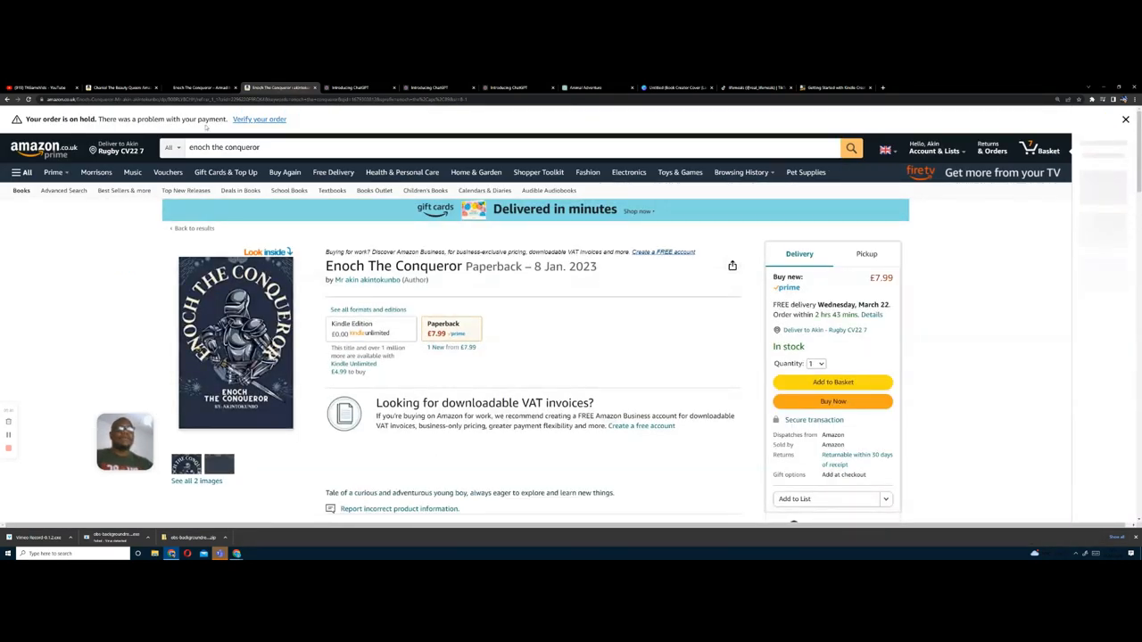
pyautogui.click(1043, 150)
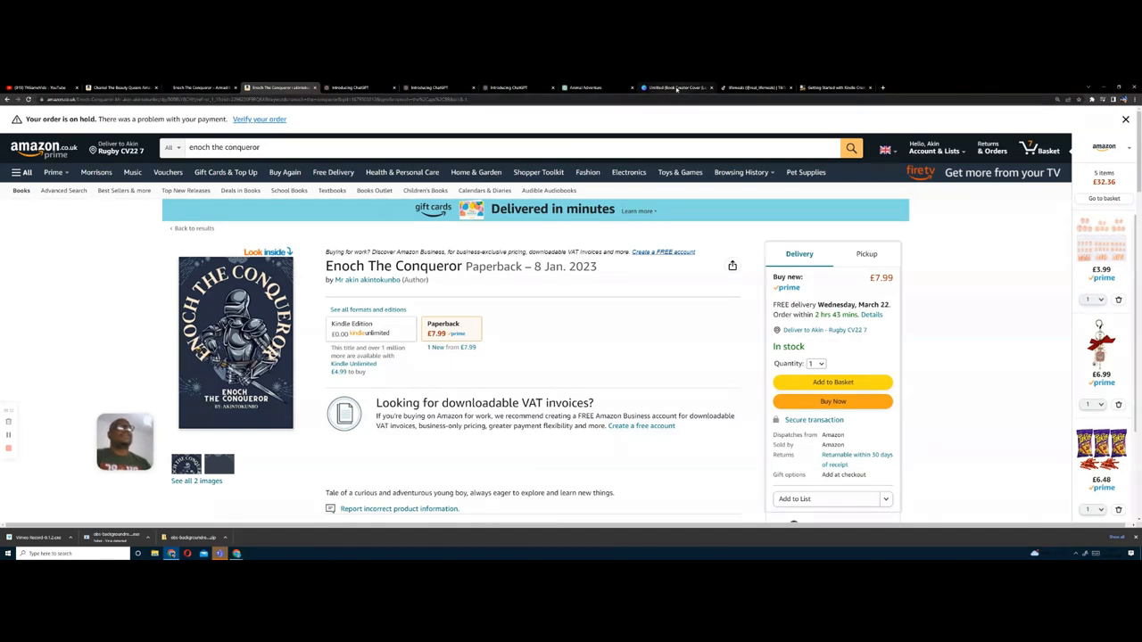
# - Return to the ChatGPT conversation and bring the start of the animal story into view
pyautogui.click(588, 87)
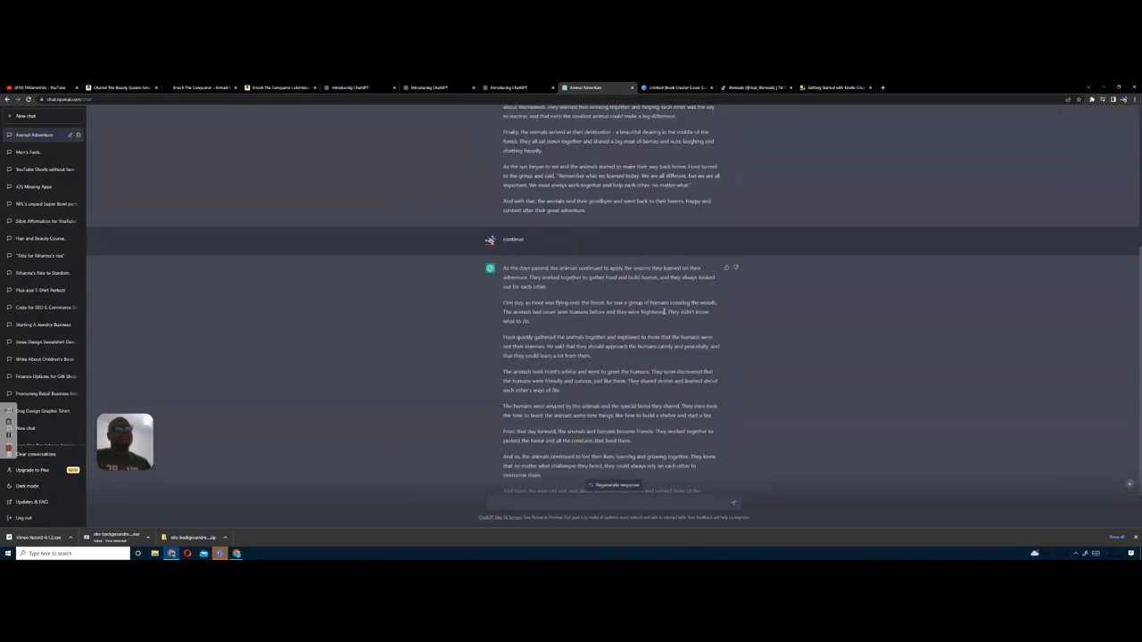
pyautogui.scroll(-3)
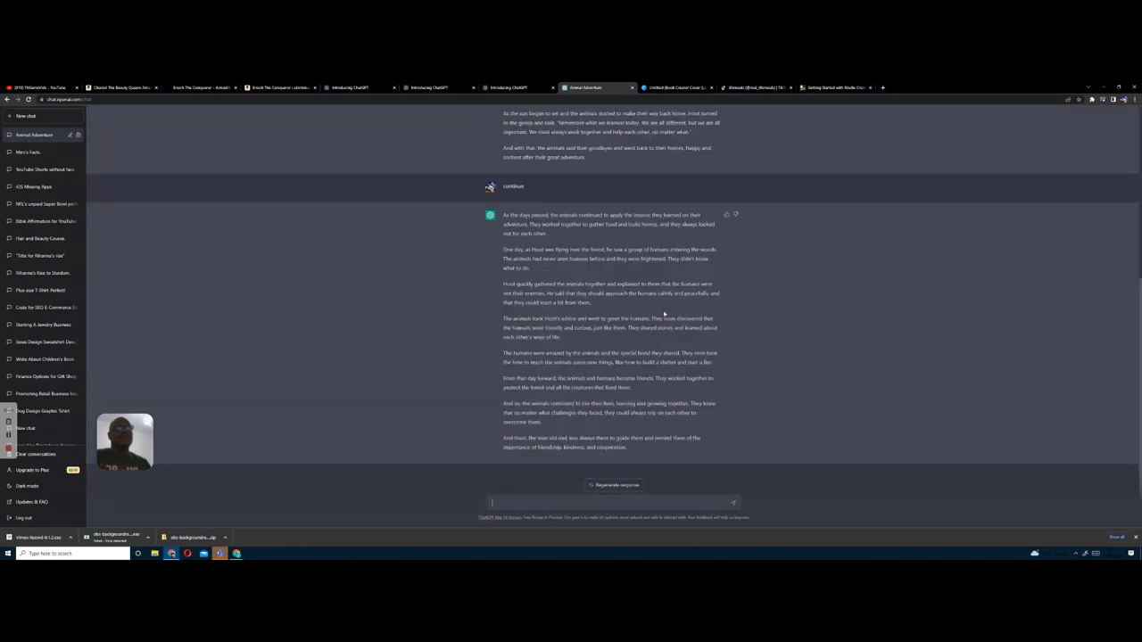
pyautogui.scroll(3)
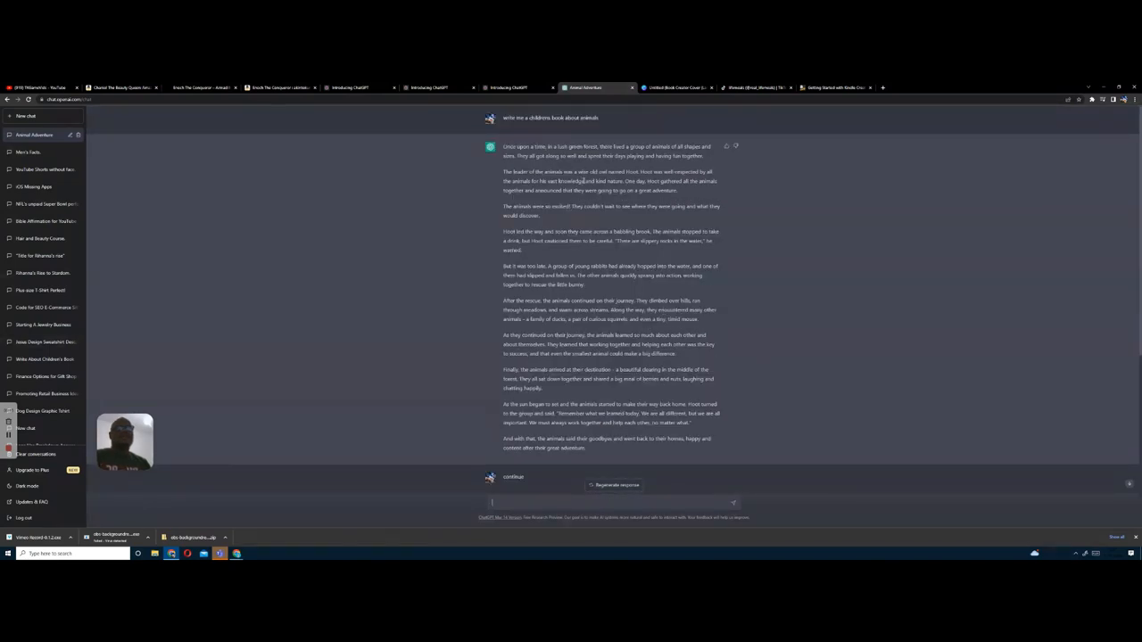